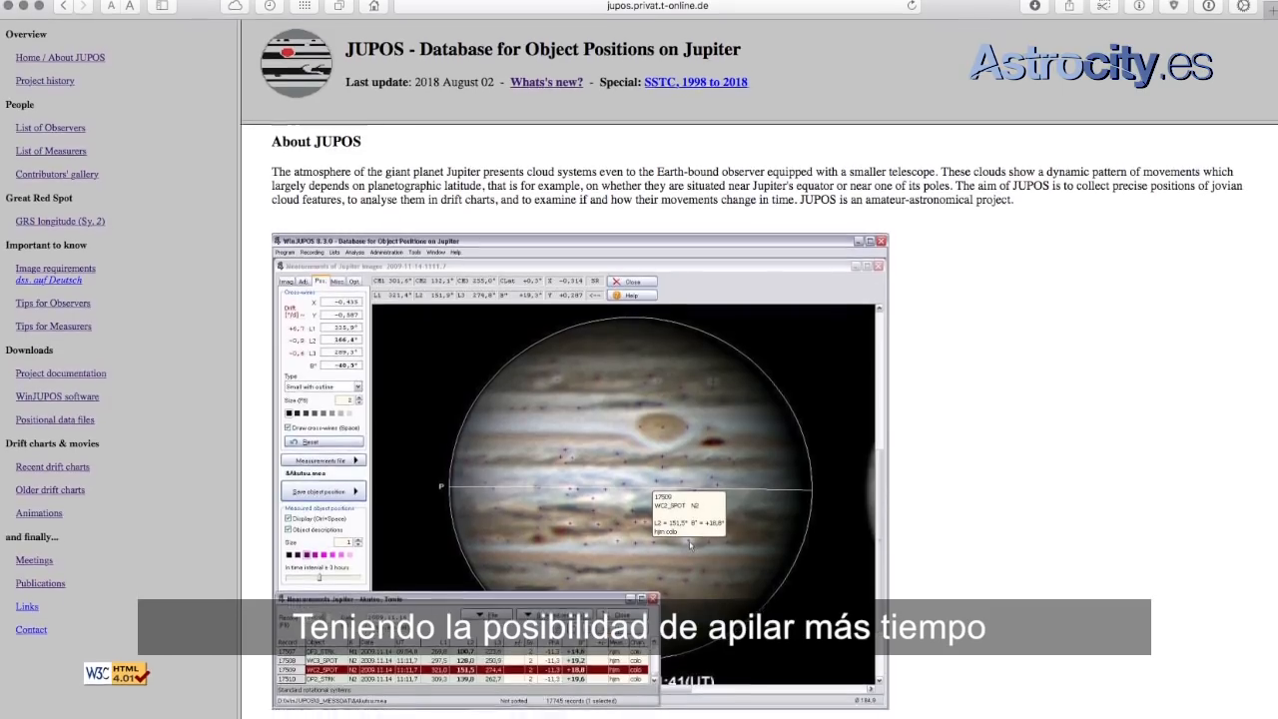
# - Scroll down the About JUPOS page in Safari to read the project introduction
pyautogui.scroll(-3)
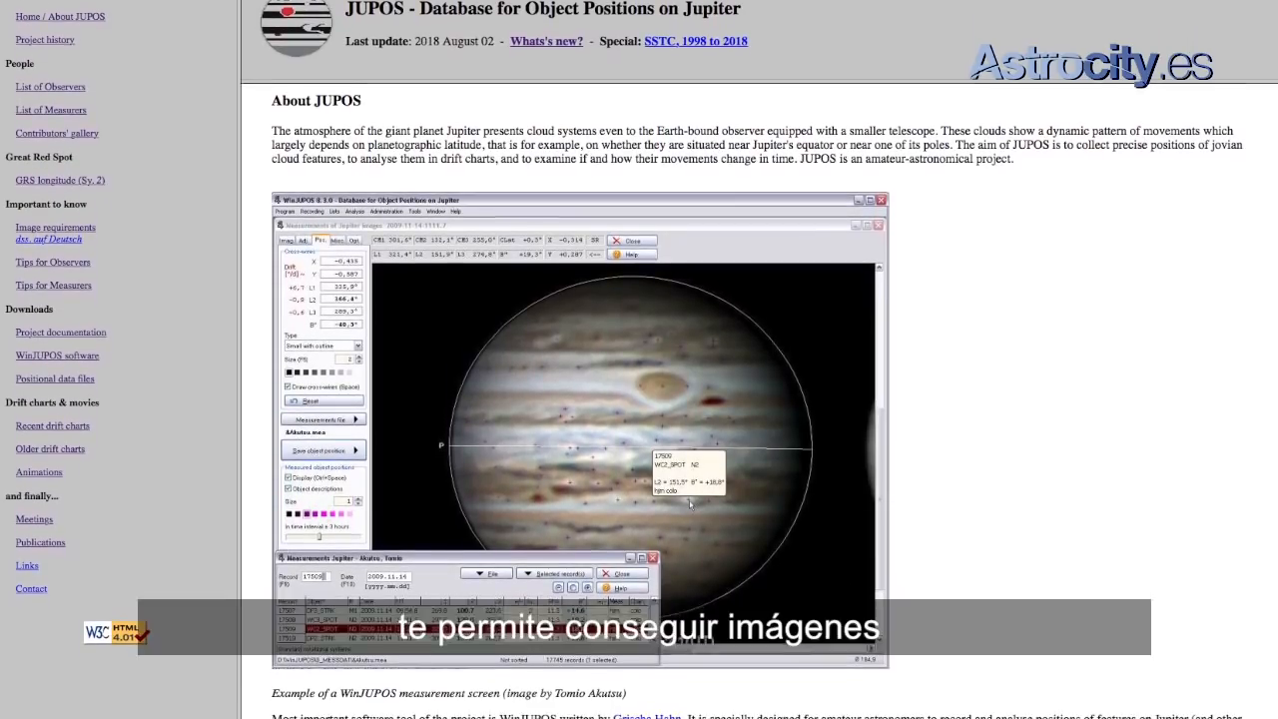
pyautogui.scroll(-3)
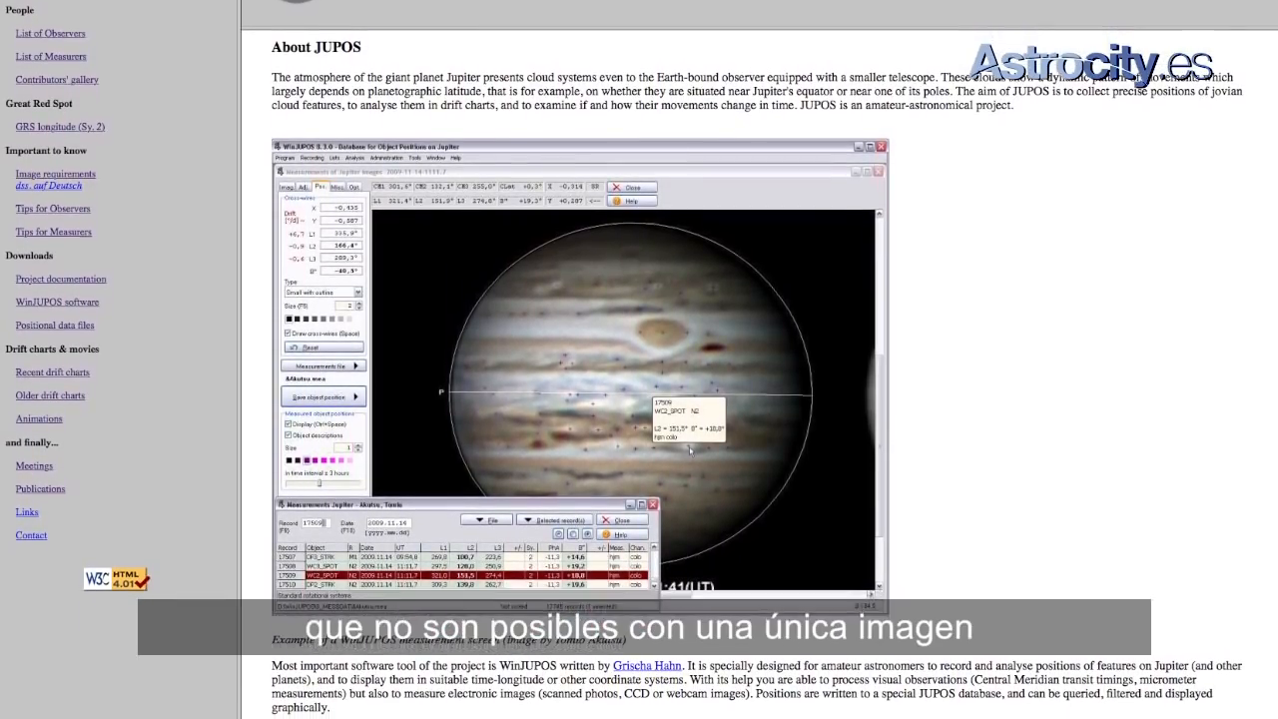
pyautogui.scroll(-3)
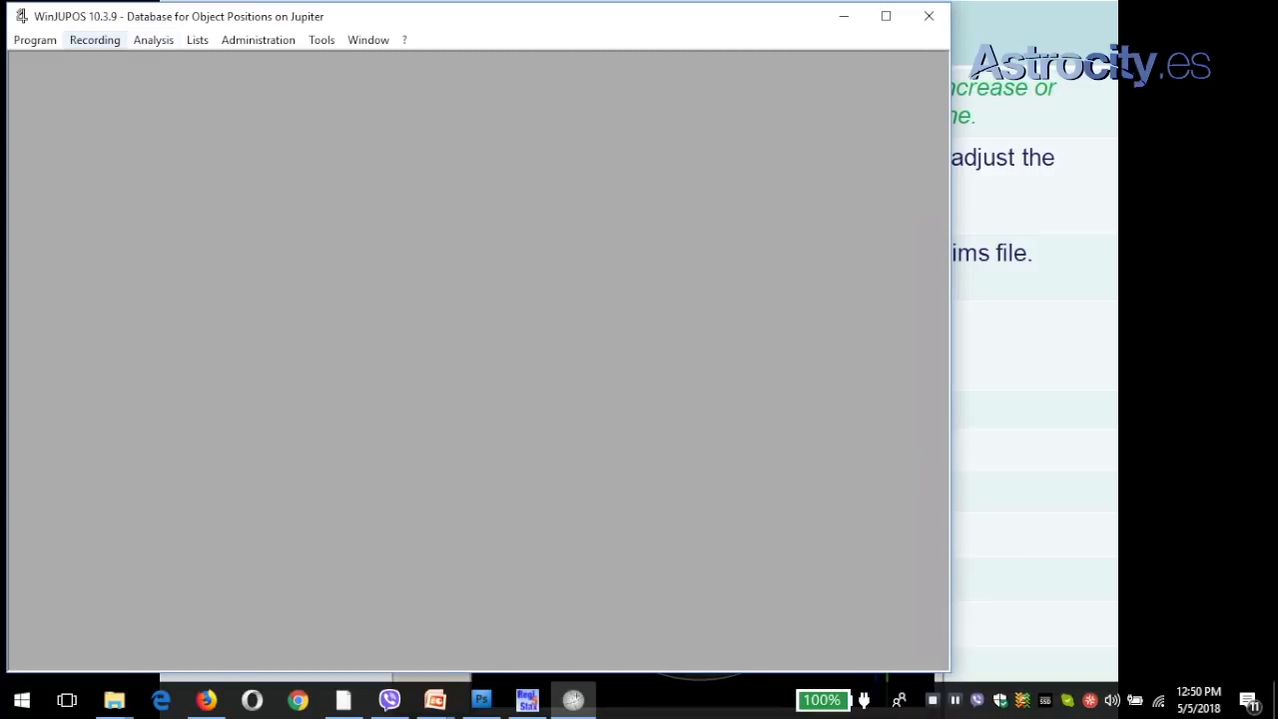
# - Load the 2018-05-01 colour Jupiter TIFF into the Image measurement window via Recording
pyautogui.click(93, 40)
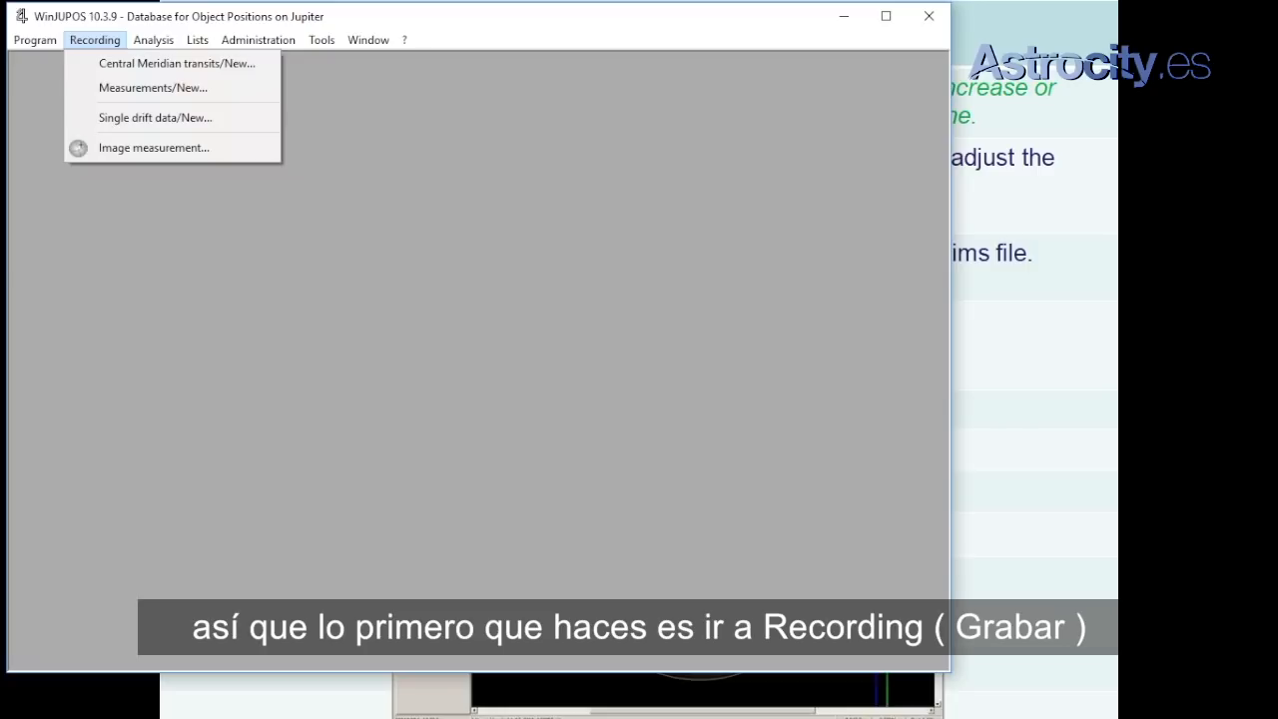
pyautogui.moveTo(154, 148)
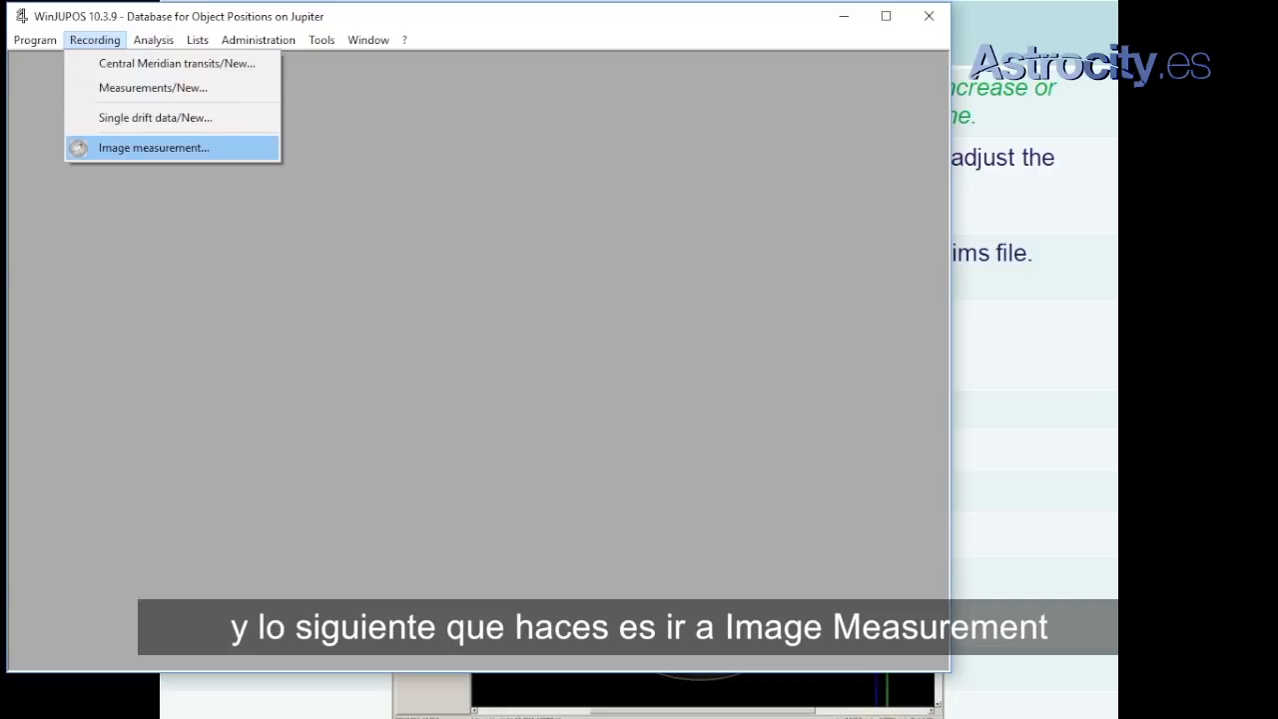
pyautogui.click(154, 148)
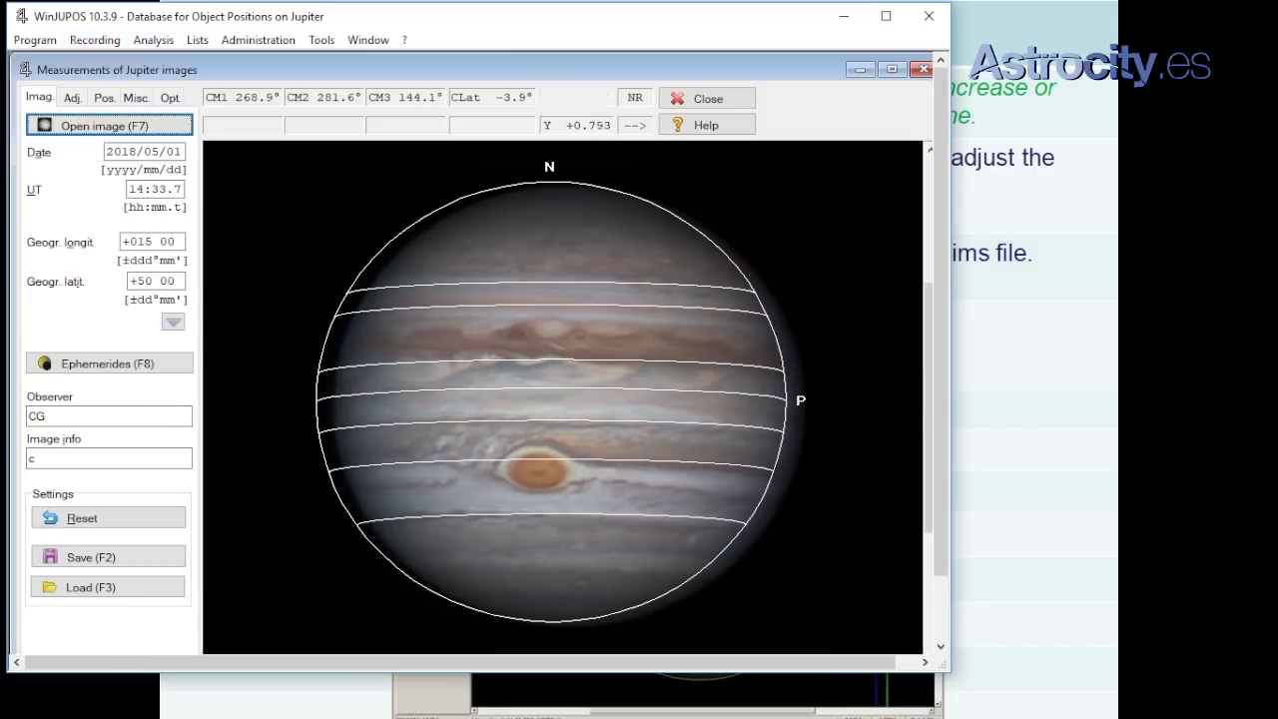
pyautogui.click(104, 124)
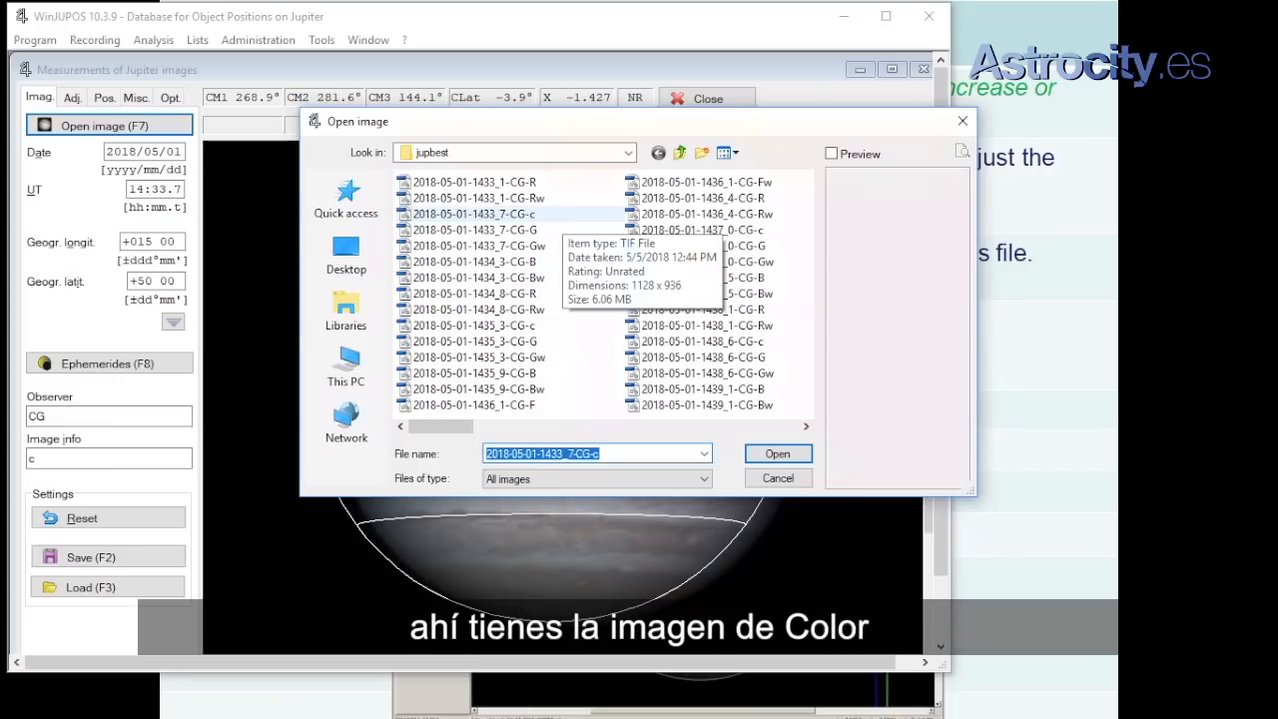
pyautogui.click(777, 454)
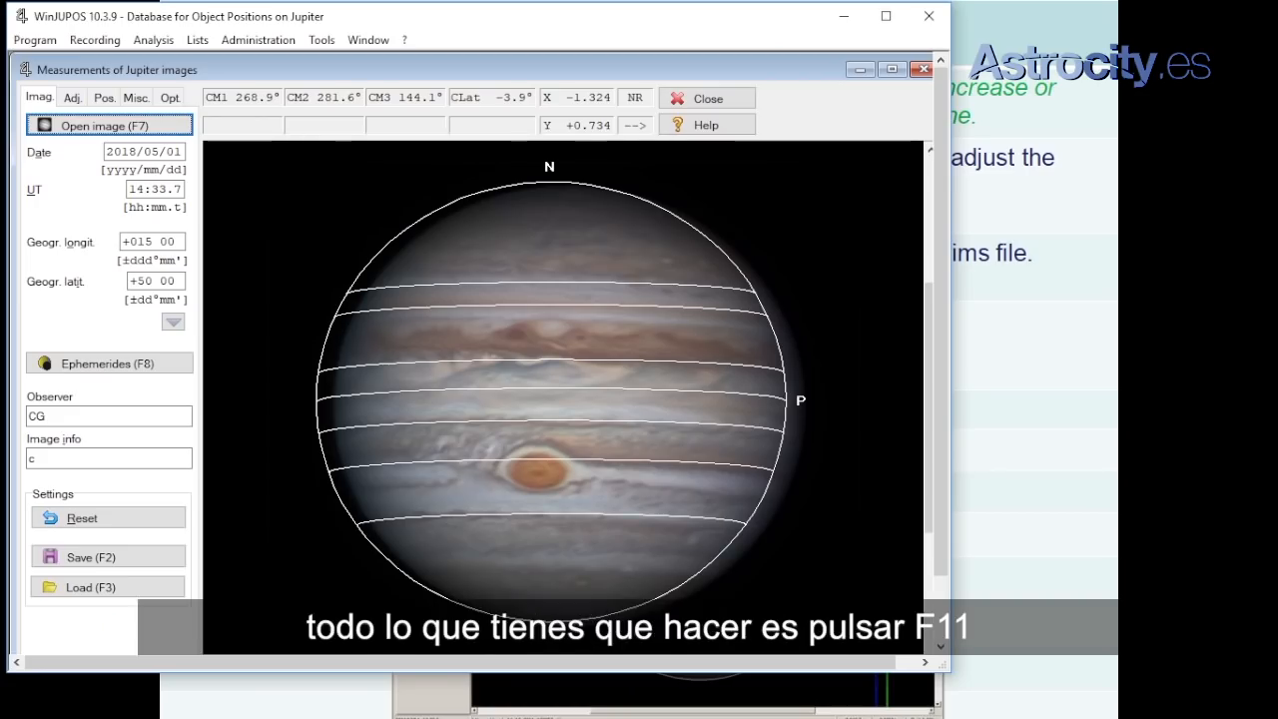
pyautogui.click(72, 96)
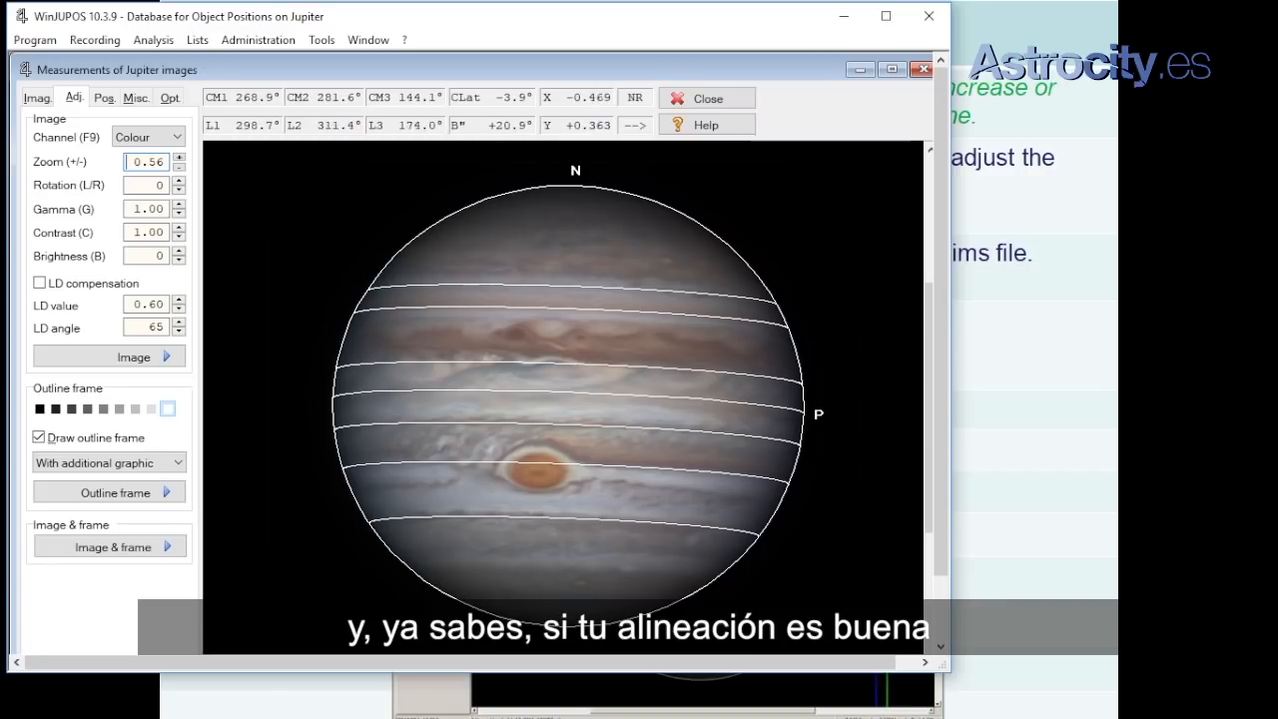
pyautogui.click(38, 96)
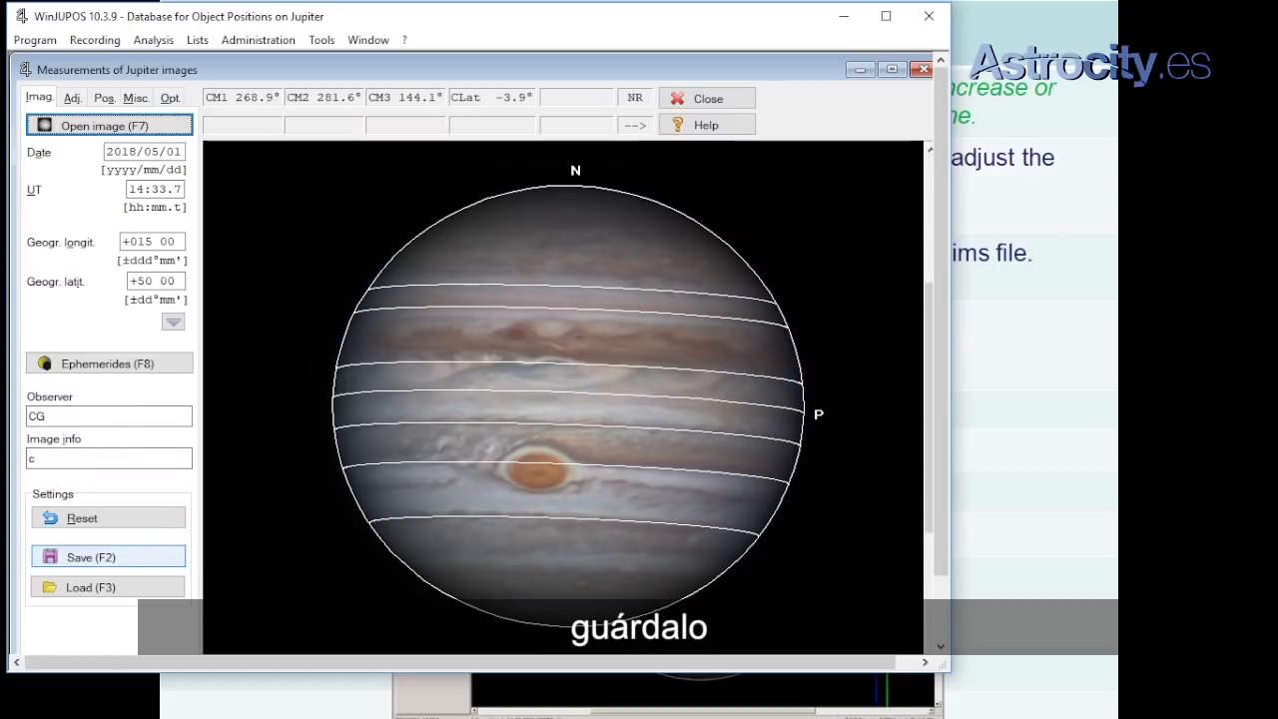
# - Save the measurement settings as an .ims file under the suggested 2018-05-01-1433.7-CG-c name
pyautogui.click(89, 555)
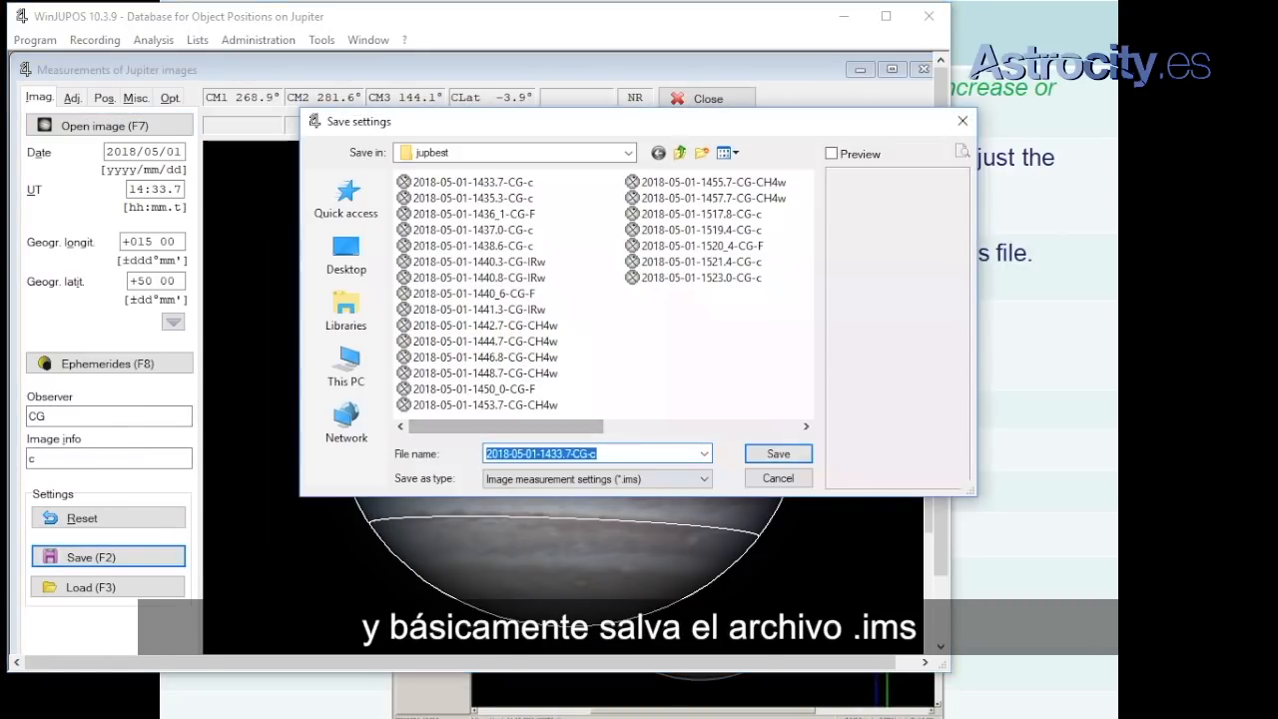
pyautogui.click(777, 454)
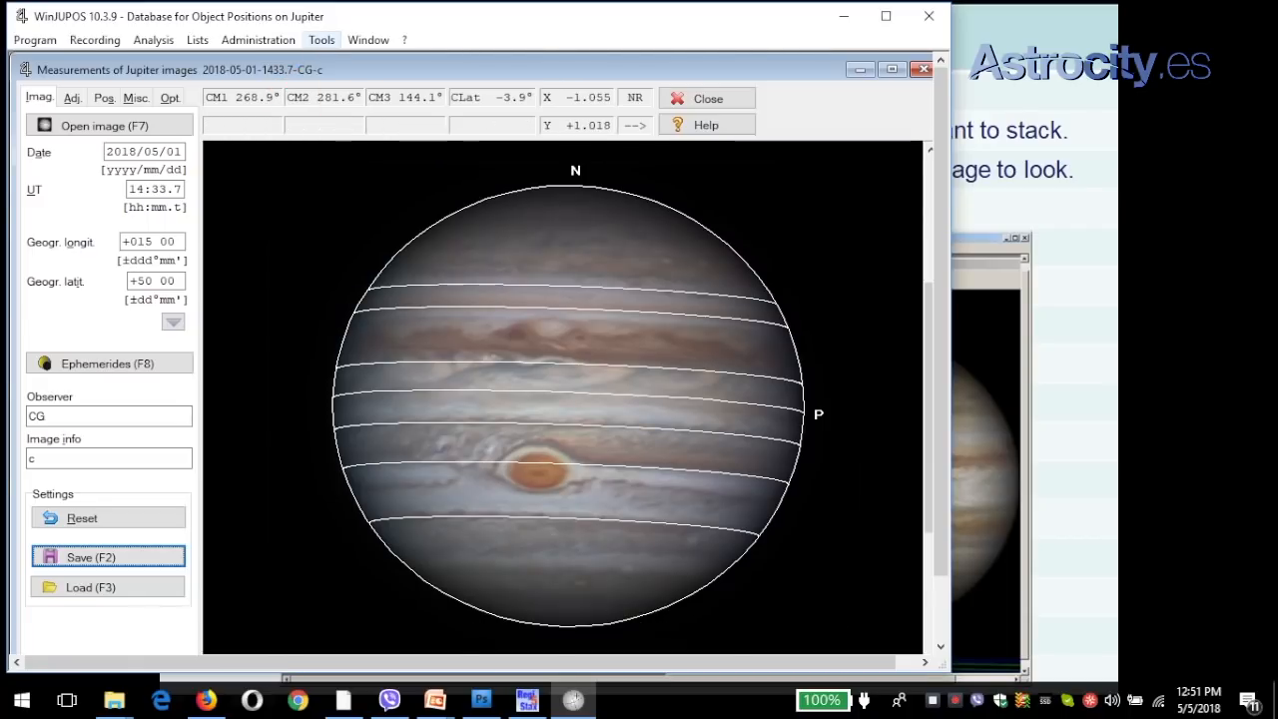
# - Start De-rotation of images and choose to add image measurements to its list
pyautogui.click(320, 40)
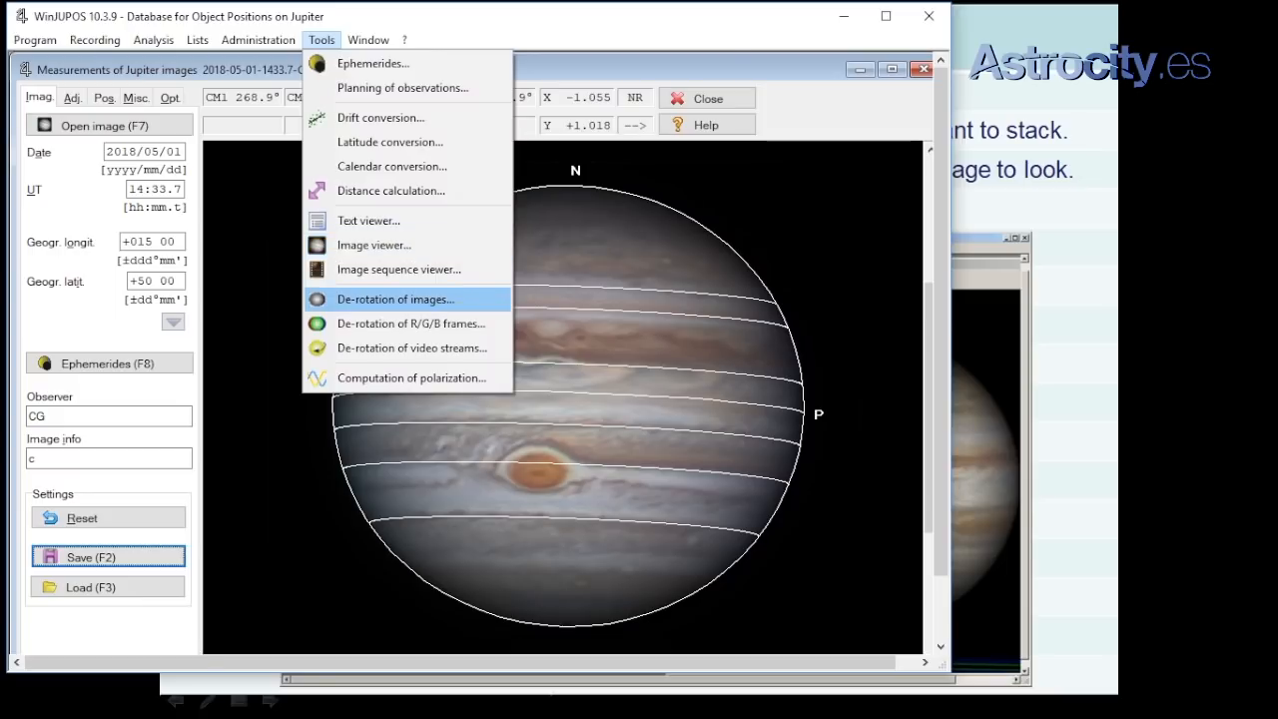
pyautogui.click(396, 299)
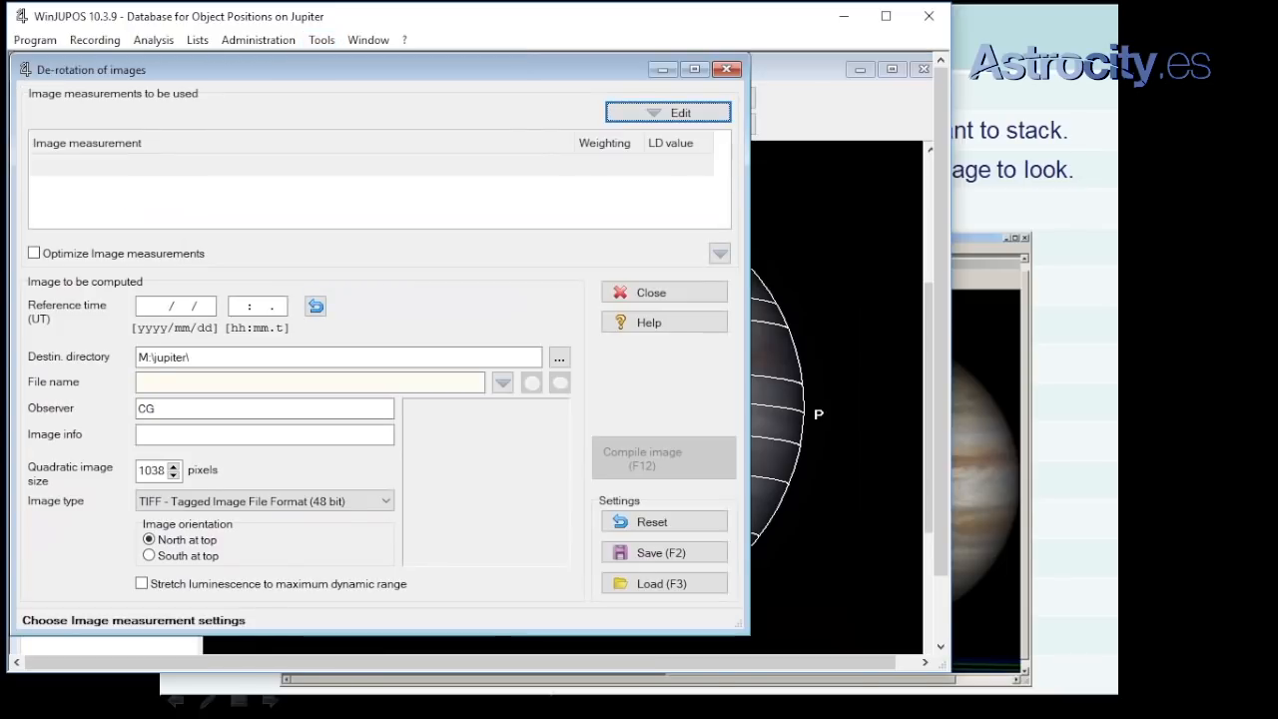
pyautogui.click(666, 112)
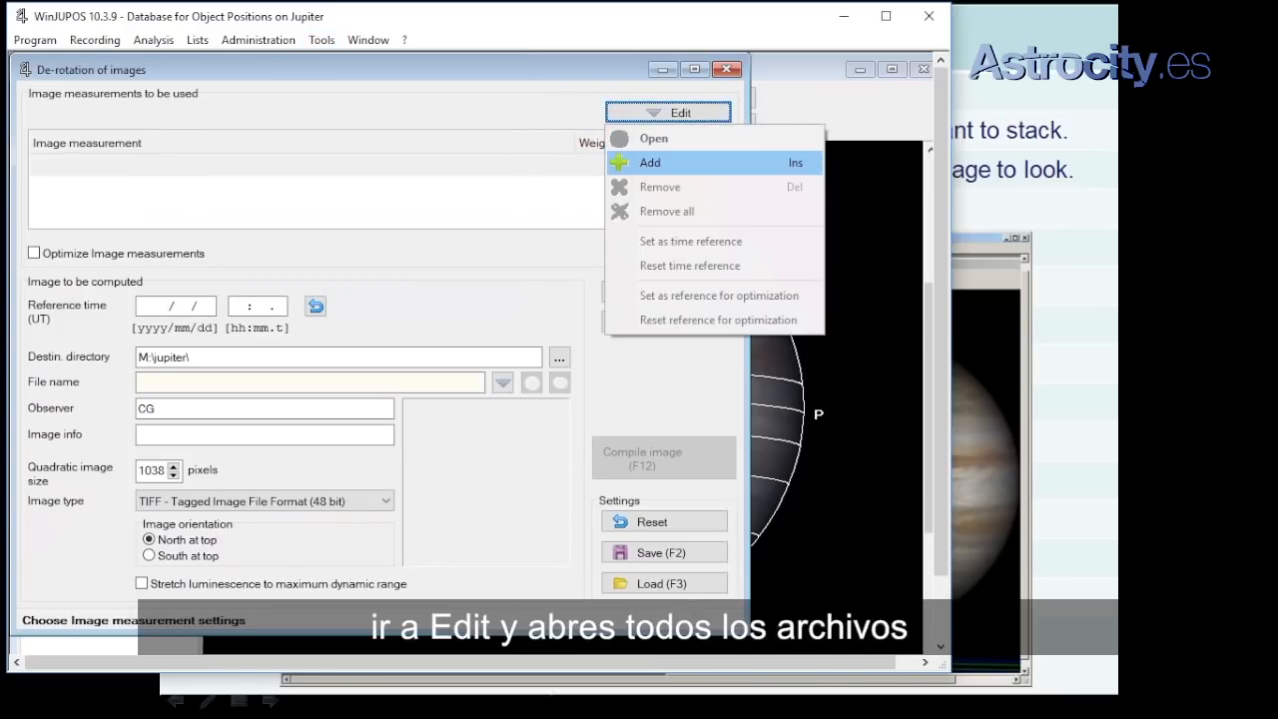
pyautogui.click(649, 162)
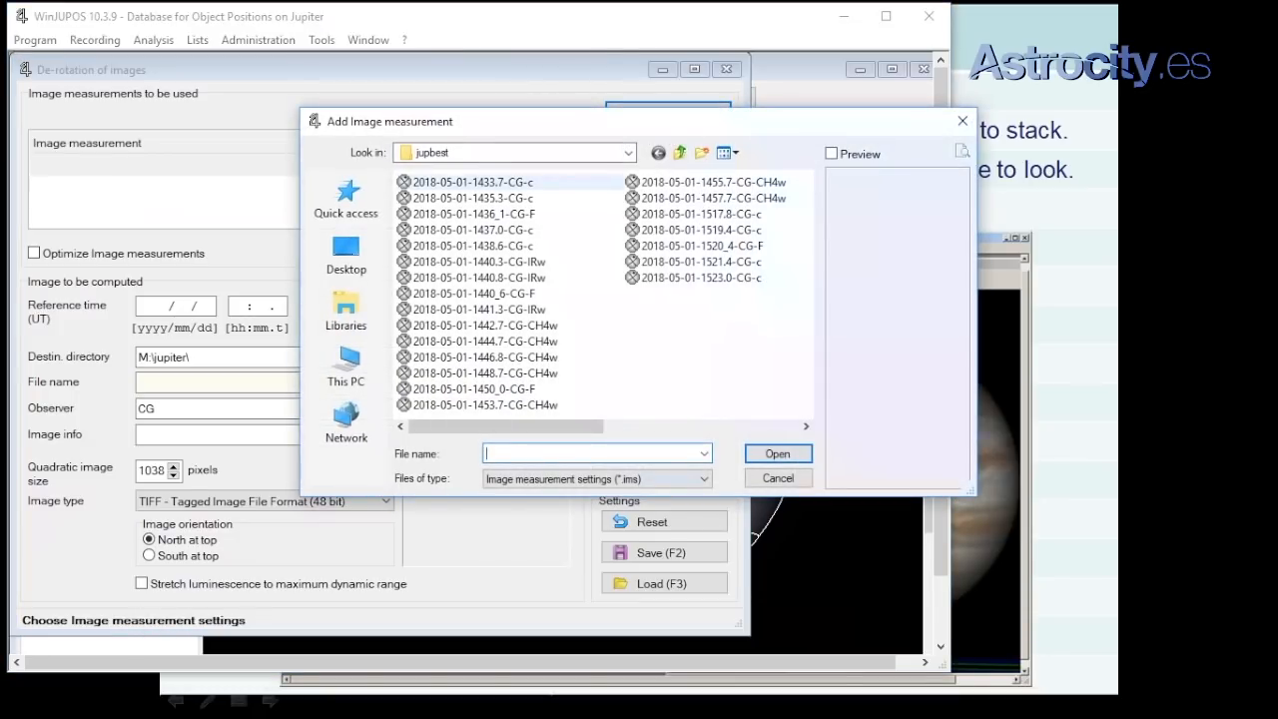
# - Select the 2018-05-01 .ims measurement files from 14:33 to 14:37 and add them to the list
pyautogui.click(472, 182)
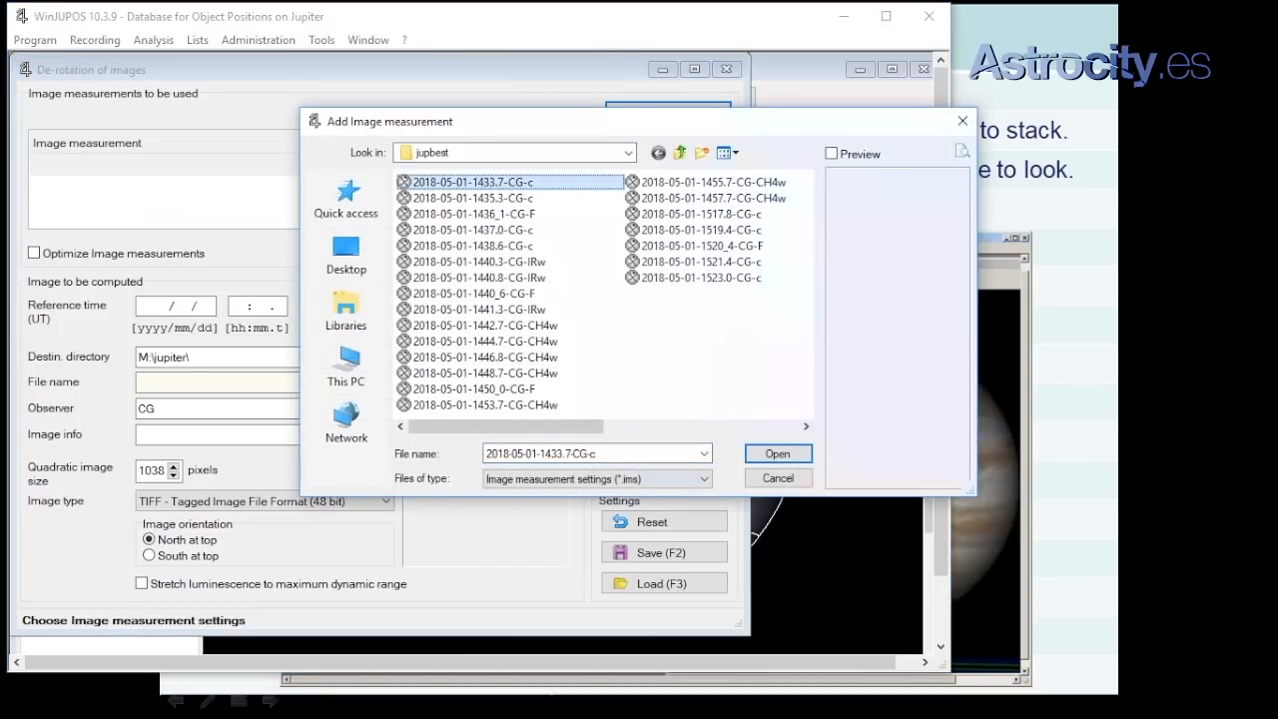
pyautogui.click(469, 246)
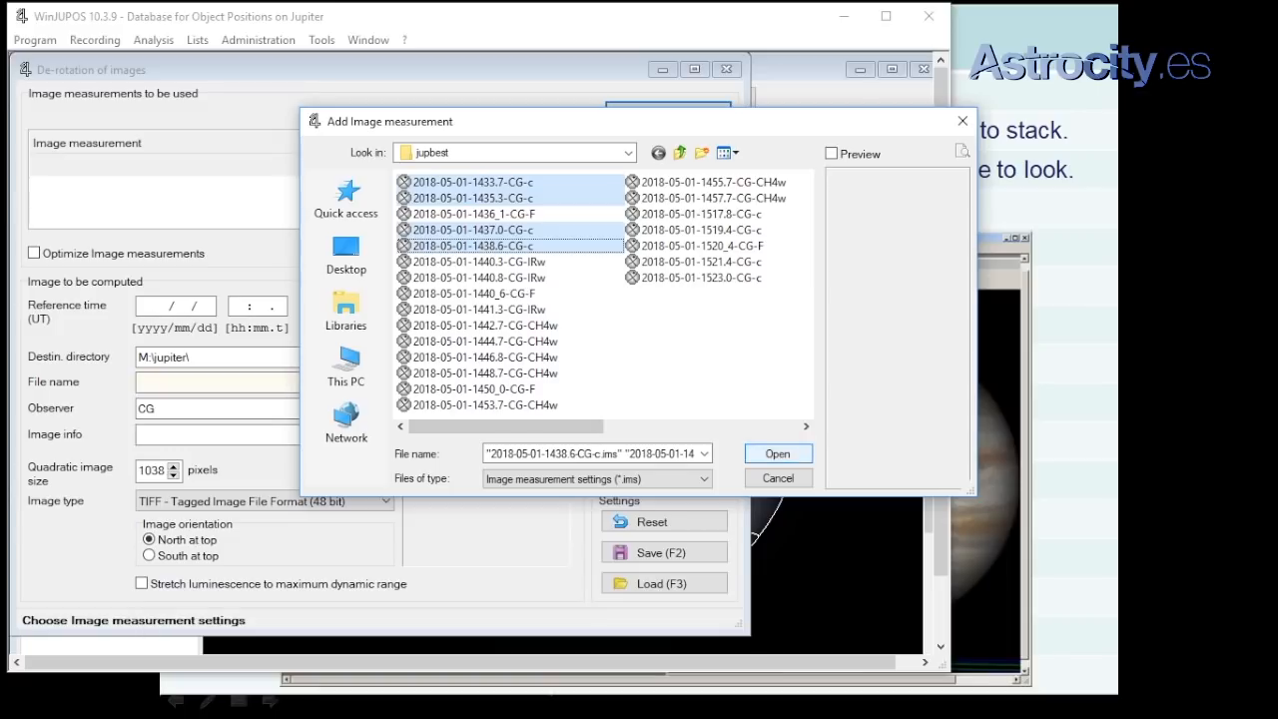
pyautogui.click(776, 454)
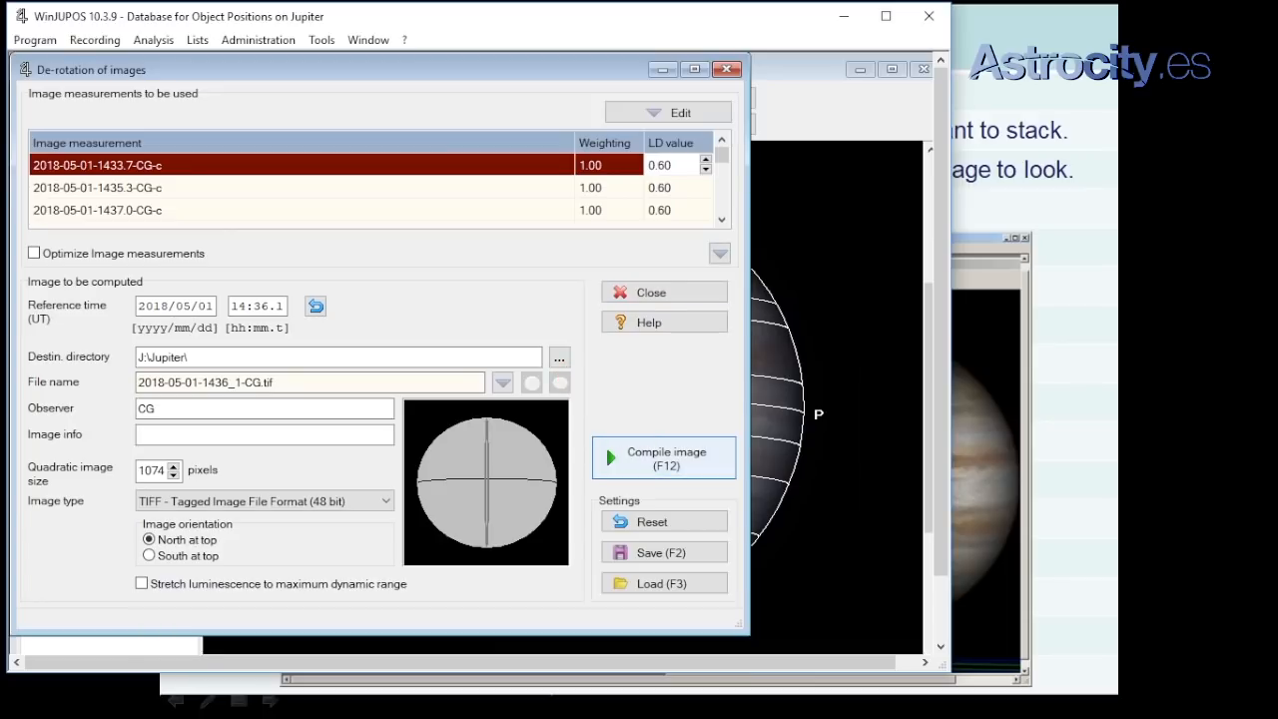
# - Compile the derotated image and dismiss the 'Image format not supported' message
pyautogui.click(663, 457)
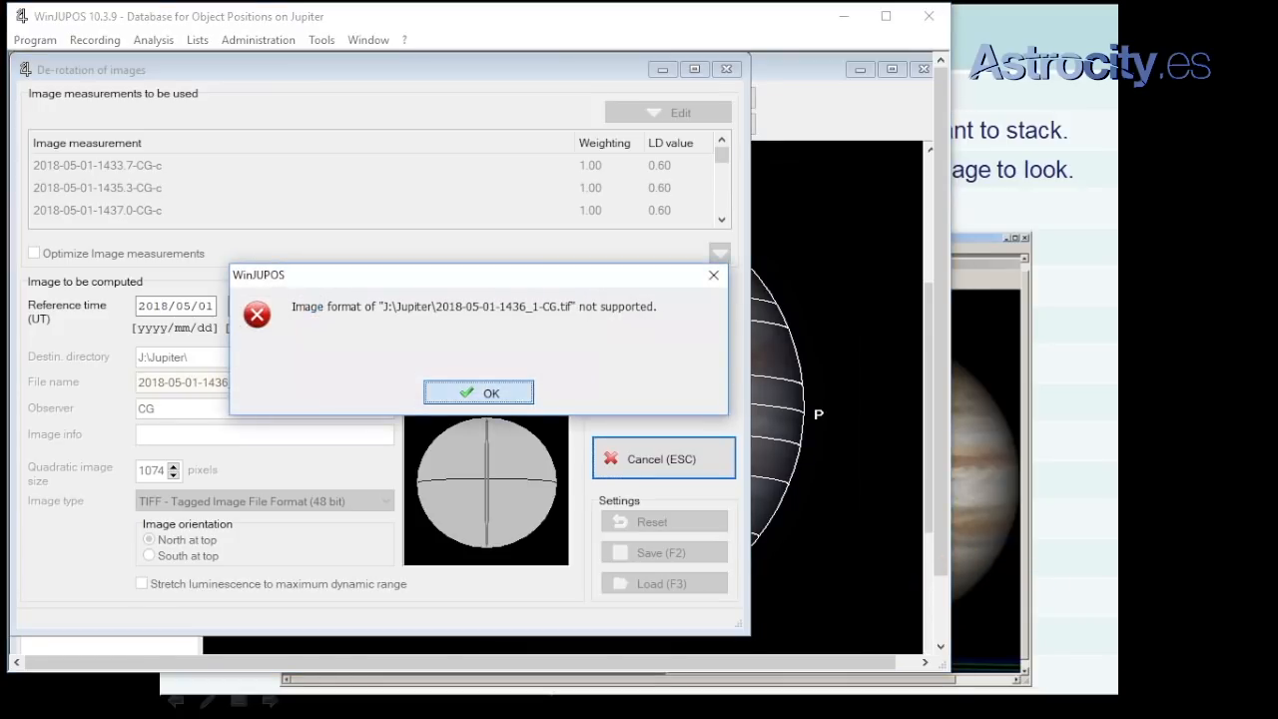
pyautogui.click(479, 391)
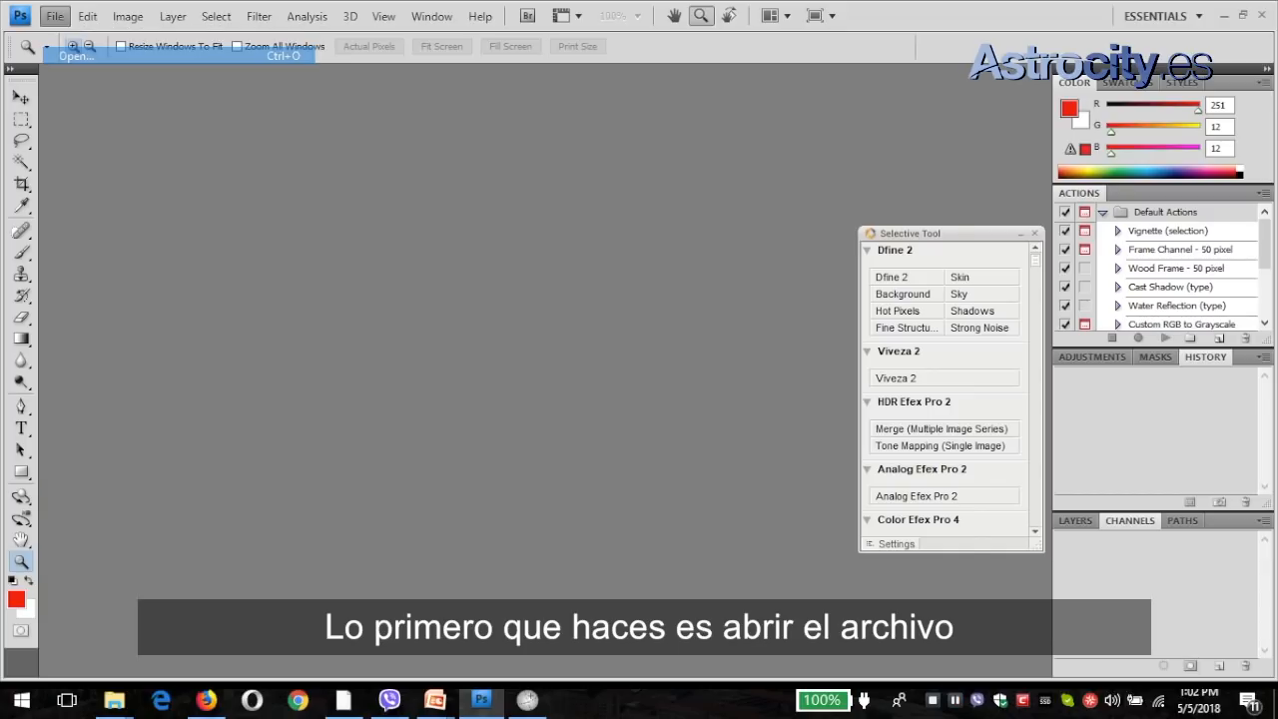
pyautogui.click(76, 56)
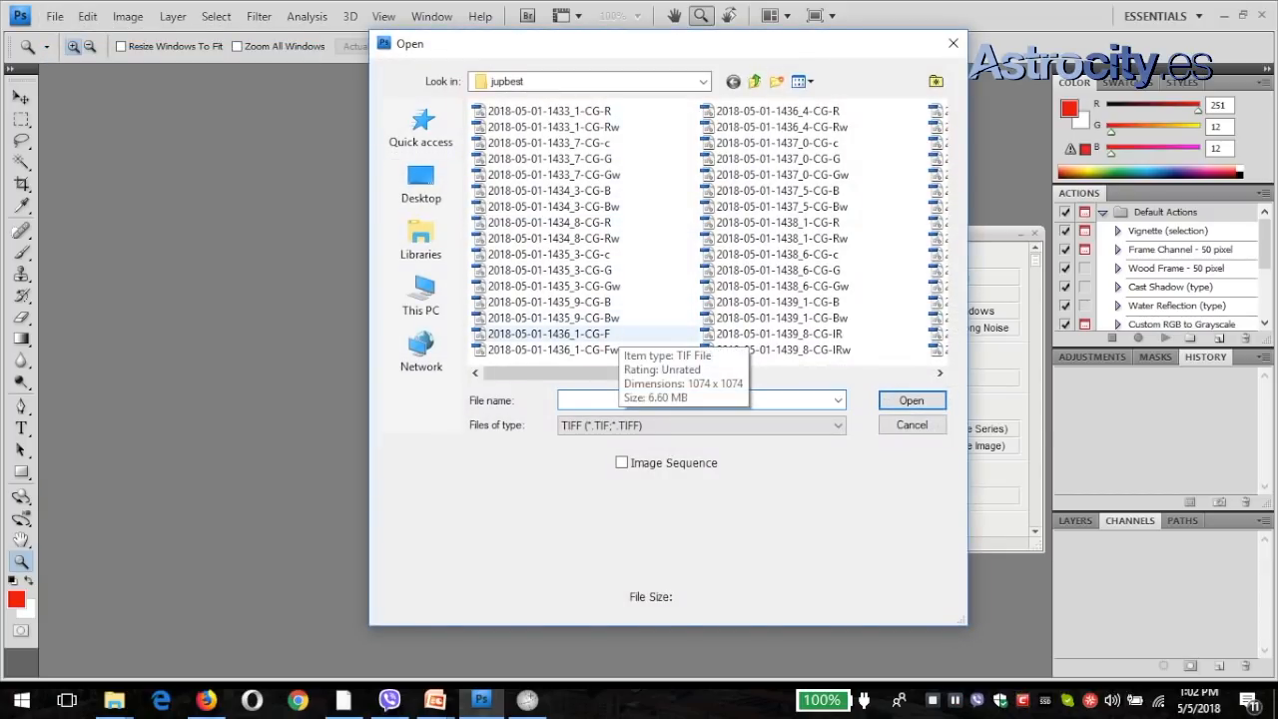
pyautogui.click(911, 400)
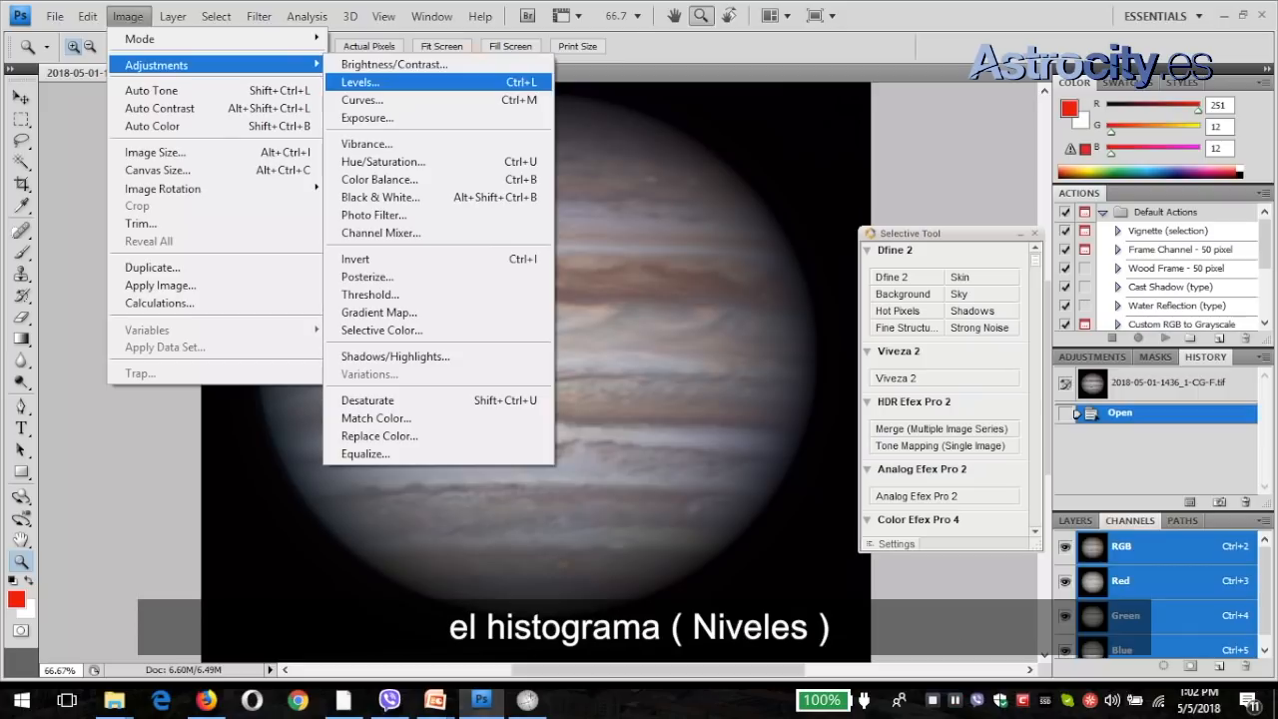
# - Brighten Jupiter with a Levels adjustment, lowering the white input level
pyautogui.click(360, 82)
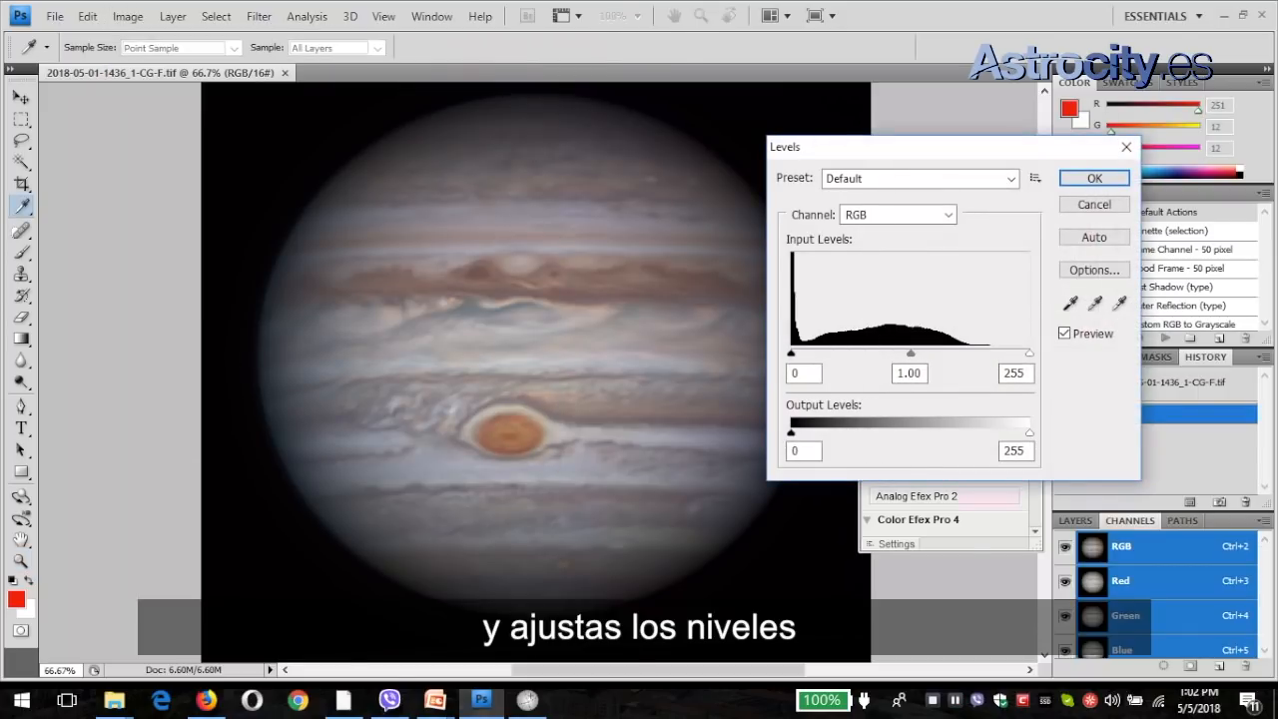
pyautogui.moveTo(1029, 352); pyautogui.dragTo(1003, 351)
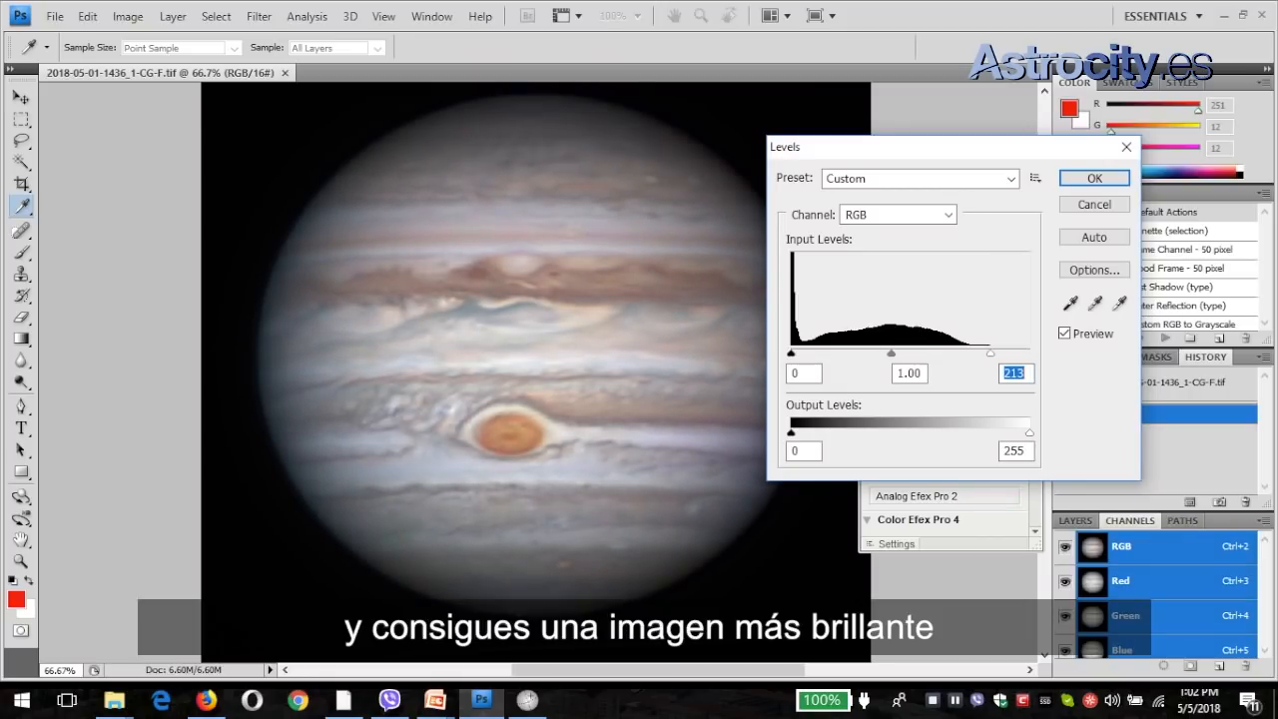
pyautogui.click(1094, 178)
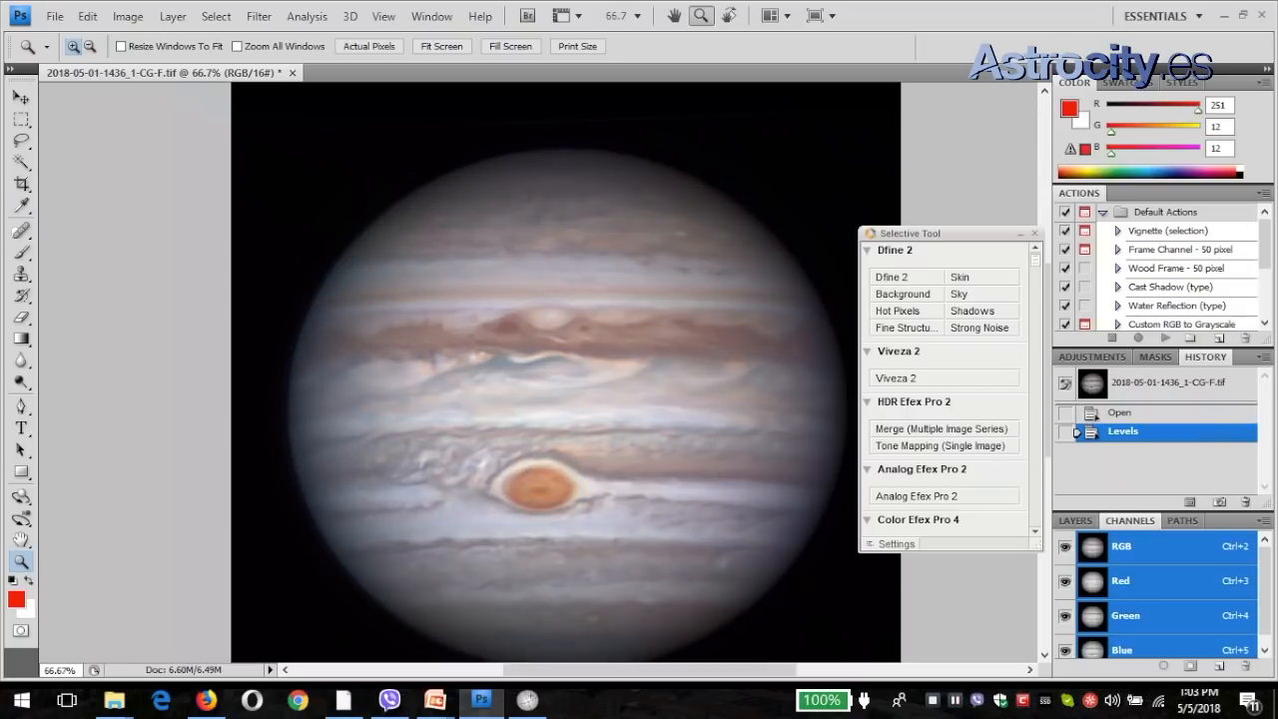
# - Apply the Despeckle noise filter to the brightened Jupiter image
pyautogui.click(260, 16)
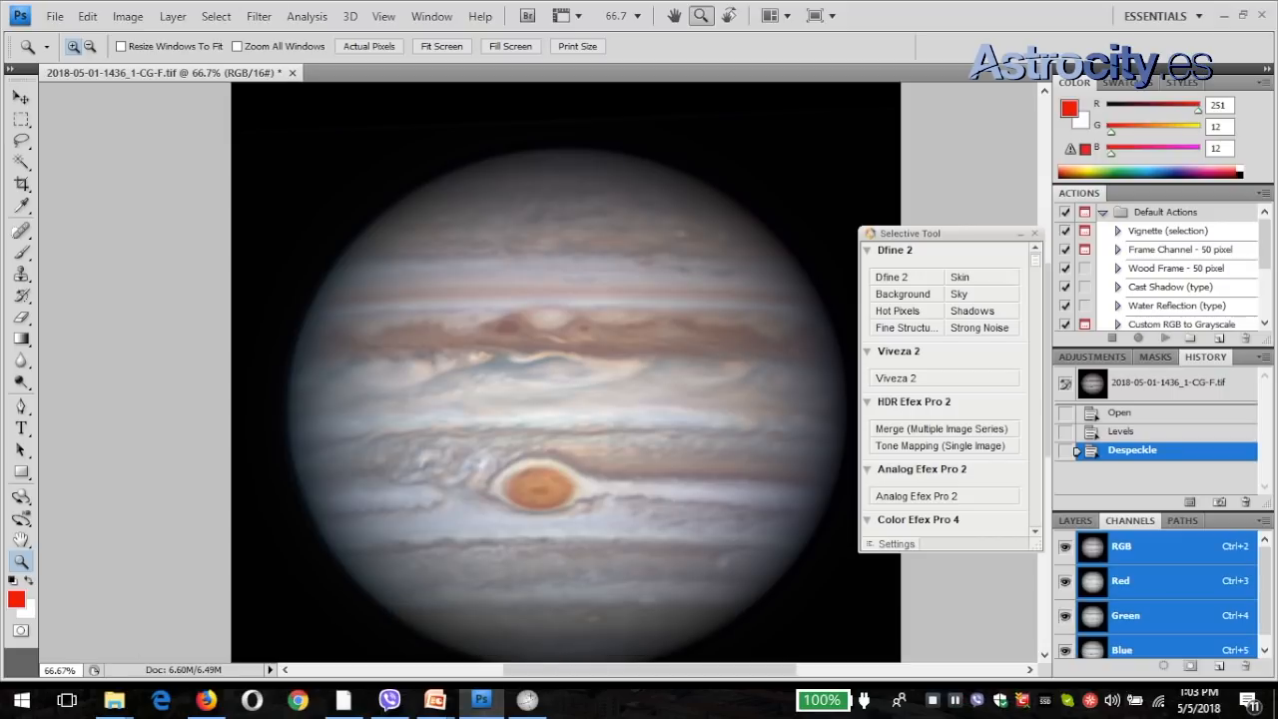
pyautogui.click(259, 16)
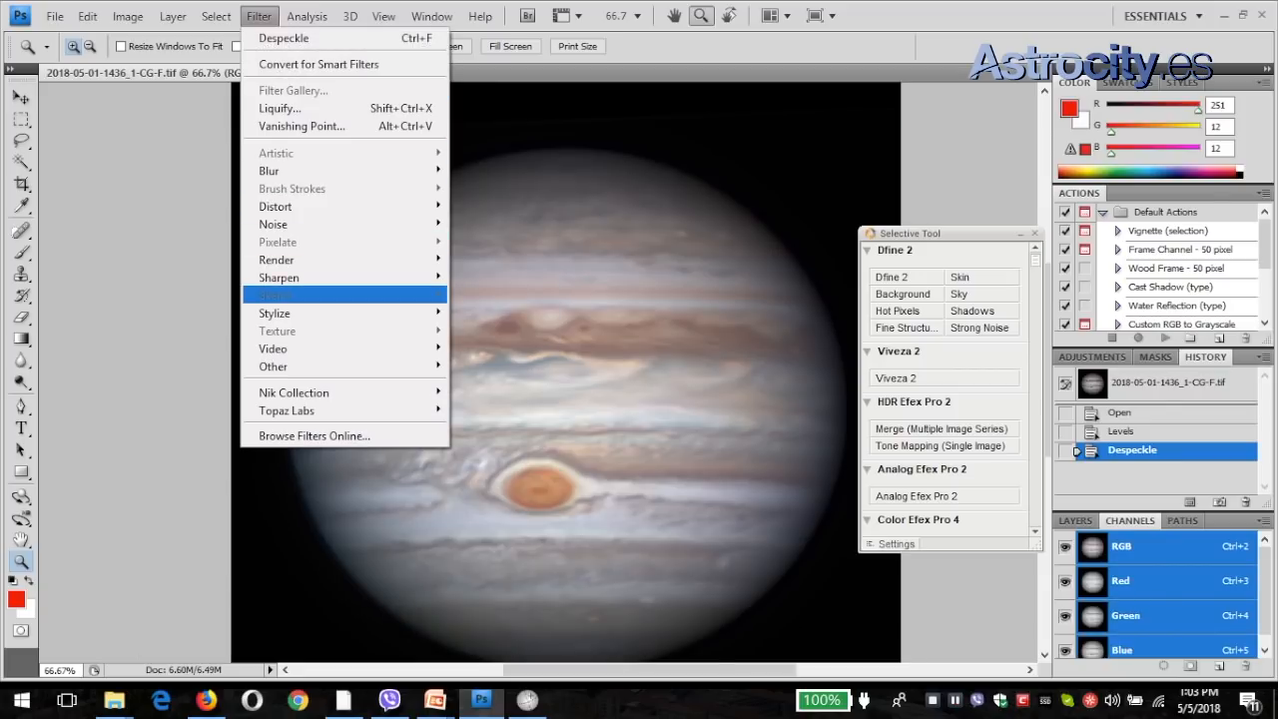
pyautogui.moveTo(293, 391)
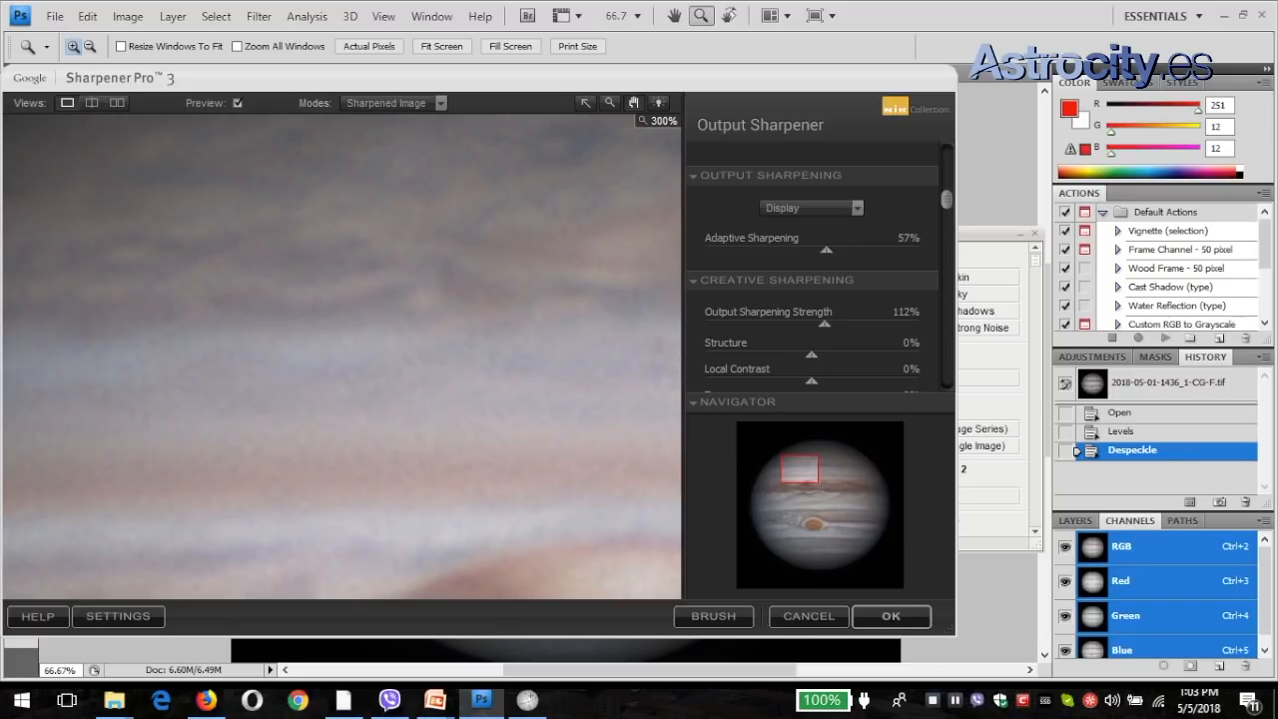
# - Adjust the Output Sharpening Strength in Sharpener Pro 3 Output Sharpener
pyautogui.scroll(-3)
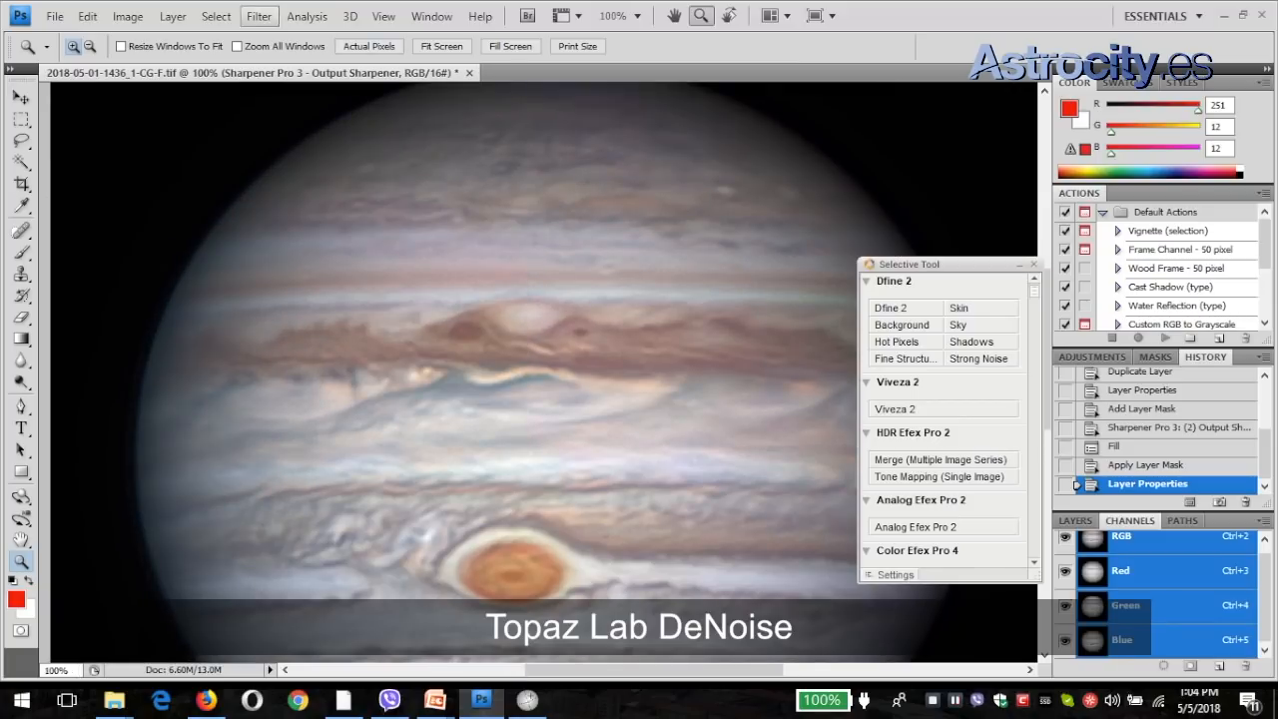
# - Run Topaz DeNoise 5 on the sharpened image and apply its noise reduction
pyautogui.click(258, 16)
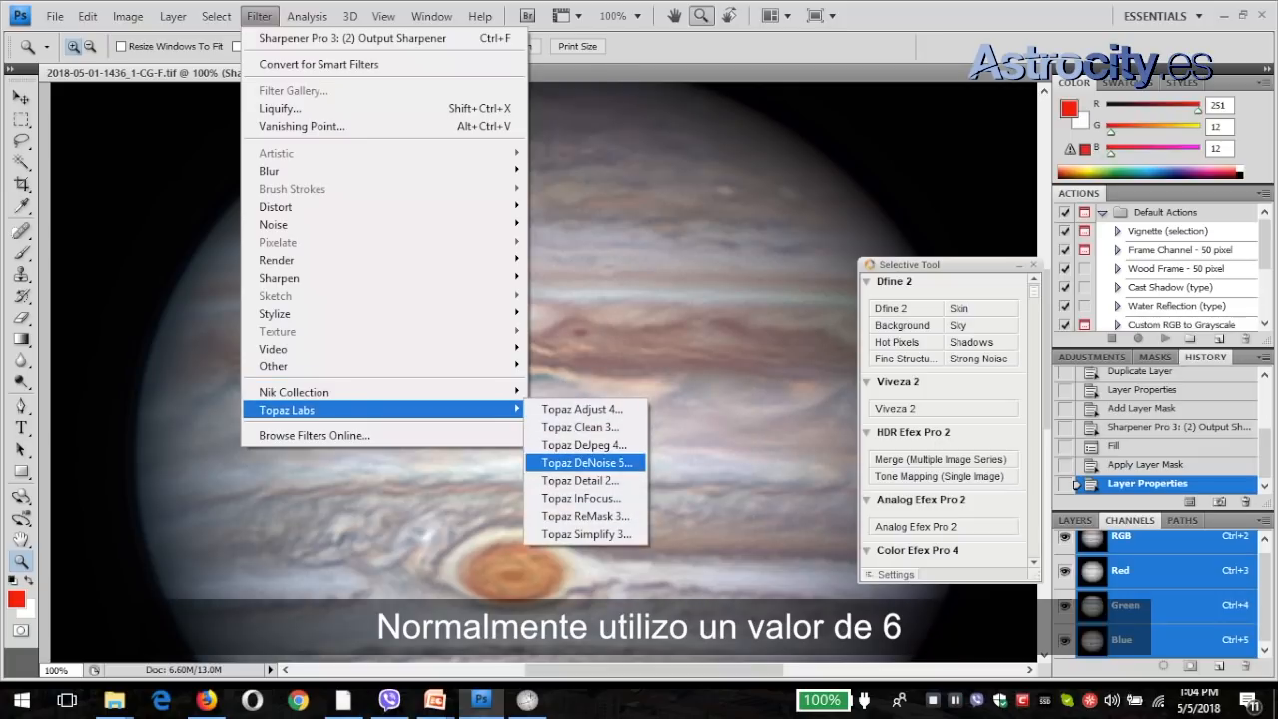
pyautogui.click(583, 464)
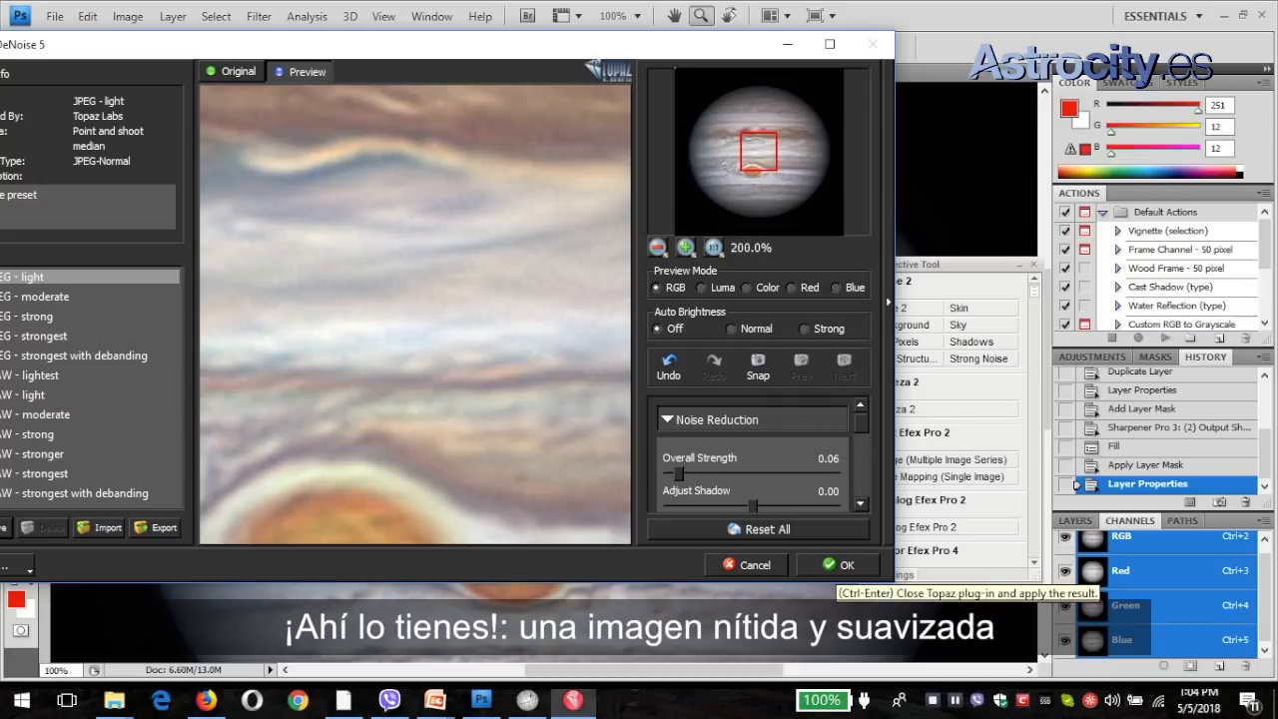
pyautogui.click(837, 565)
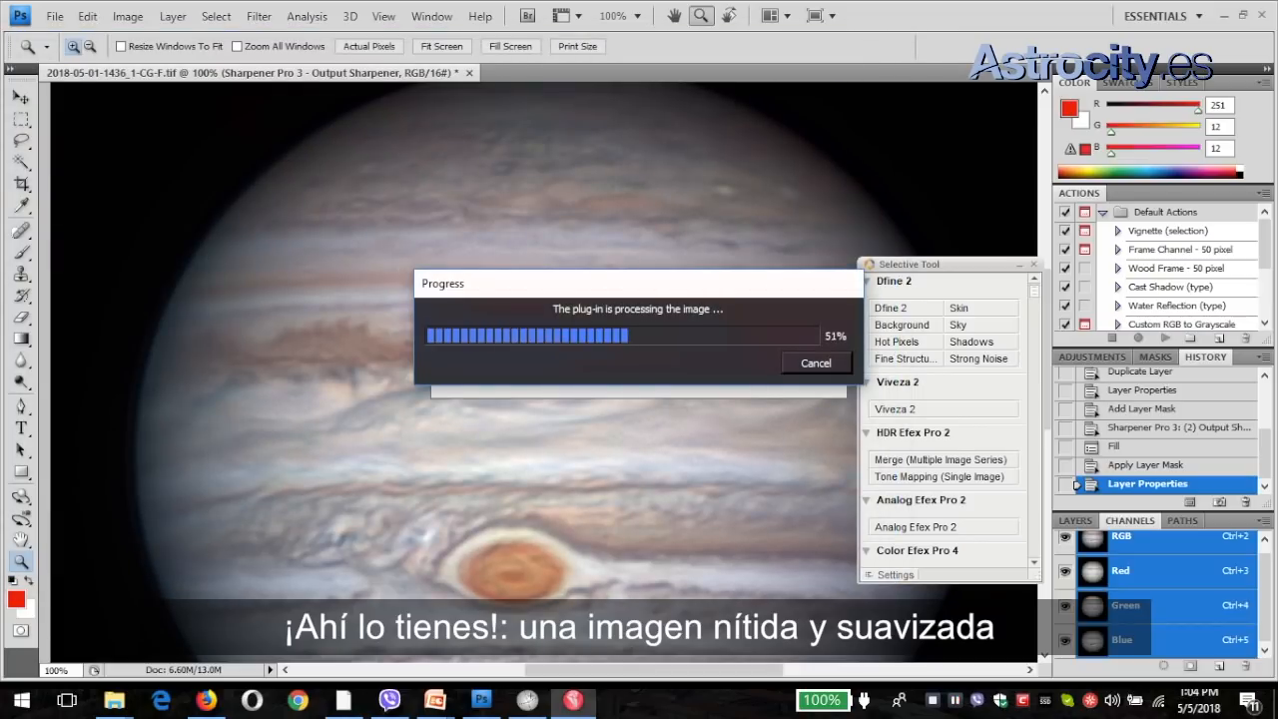